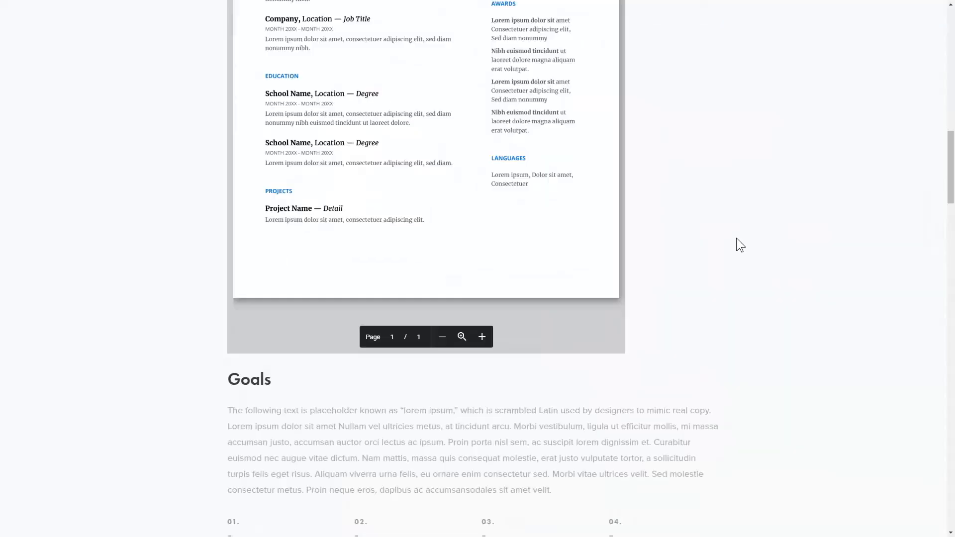
# - Scroll up to the Mission section showing the embedded sample PDF viewer
pyautogui.scroll(3)
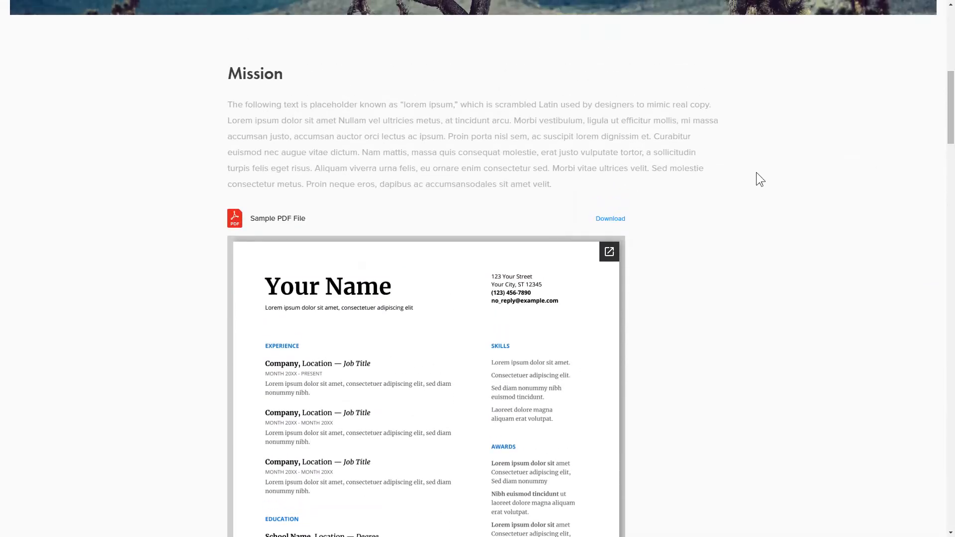
pyautogui.moveTo(610, 219)
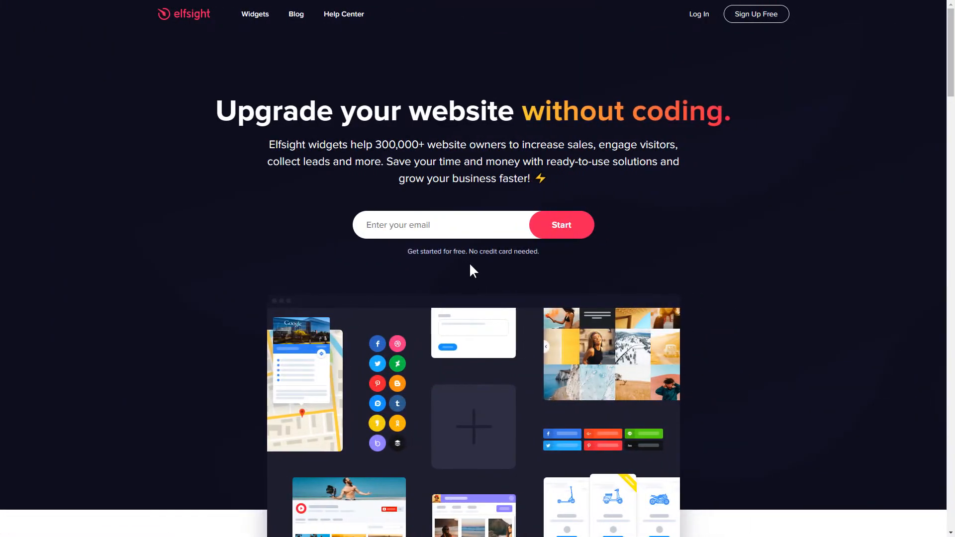
pyautogui.moveTo(266, 35)
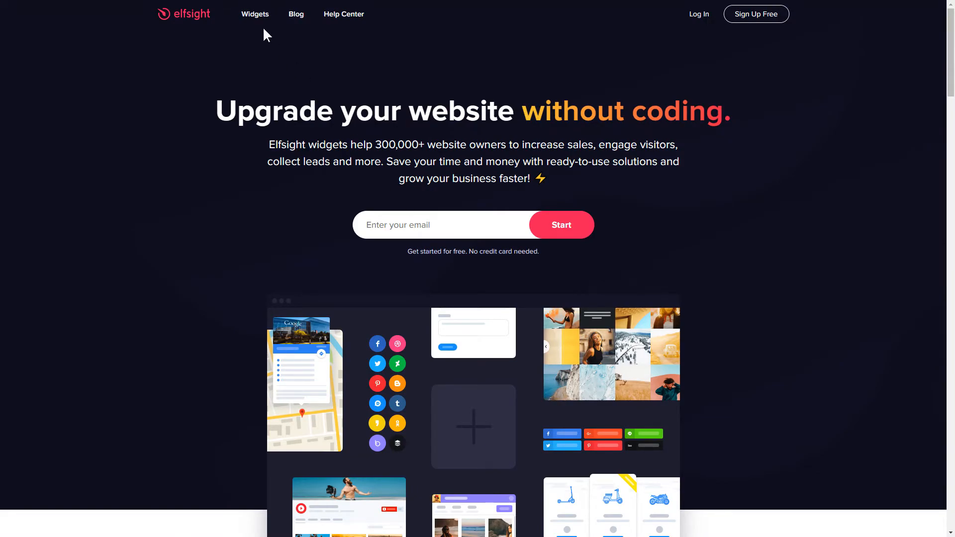
# - Reach the PDF Embed widget demo from the Widgets menu via Try demo
pyautogui.click(255, 14)
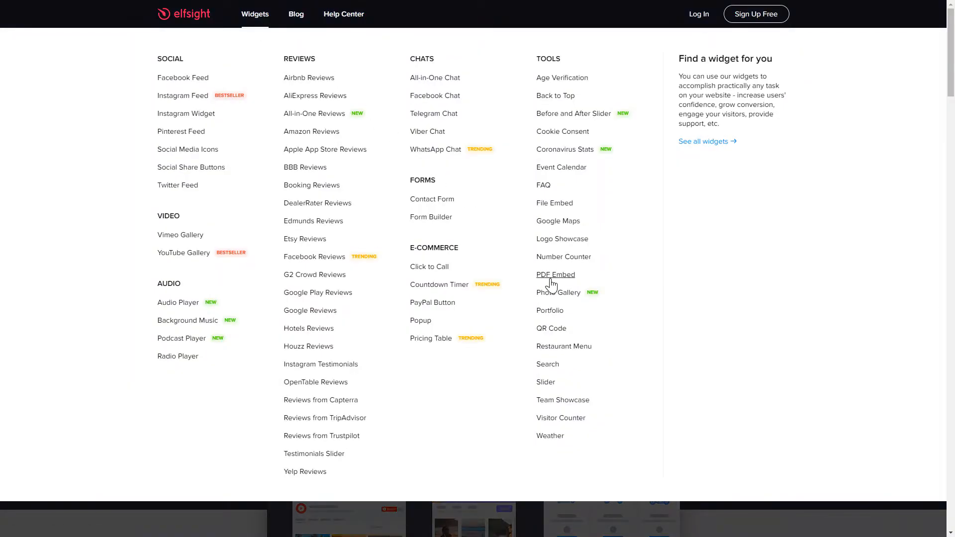
pyautogui.click(555, 275)
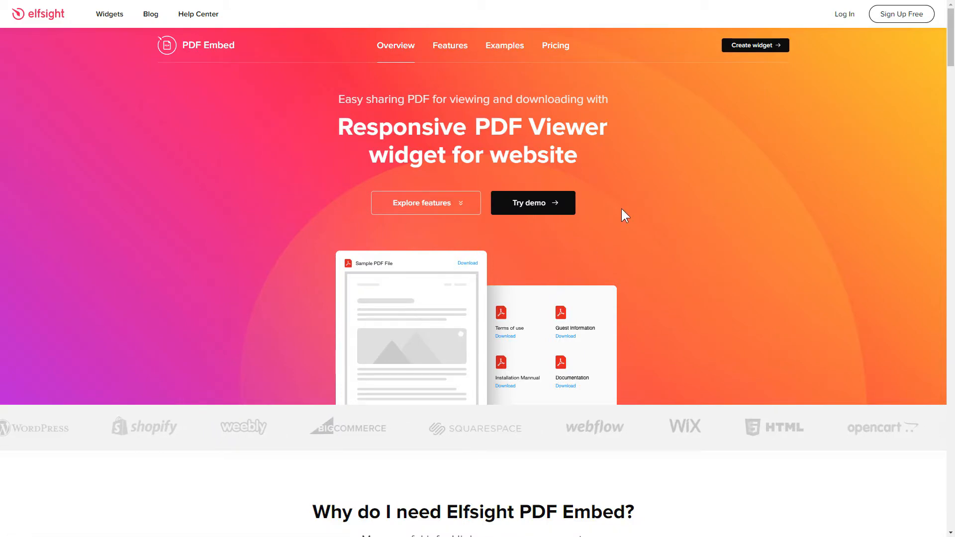
pyautogui.click(755, 45)
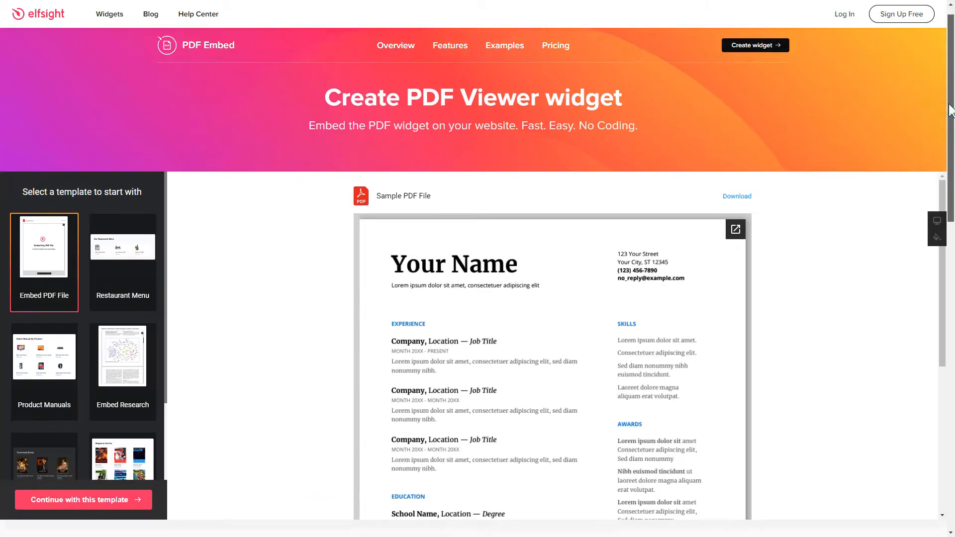
pyautogui.scroll(-3)
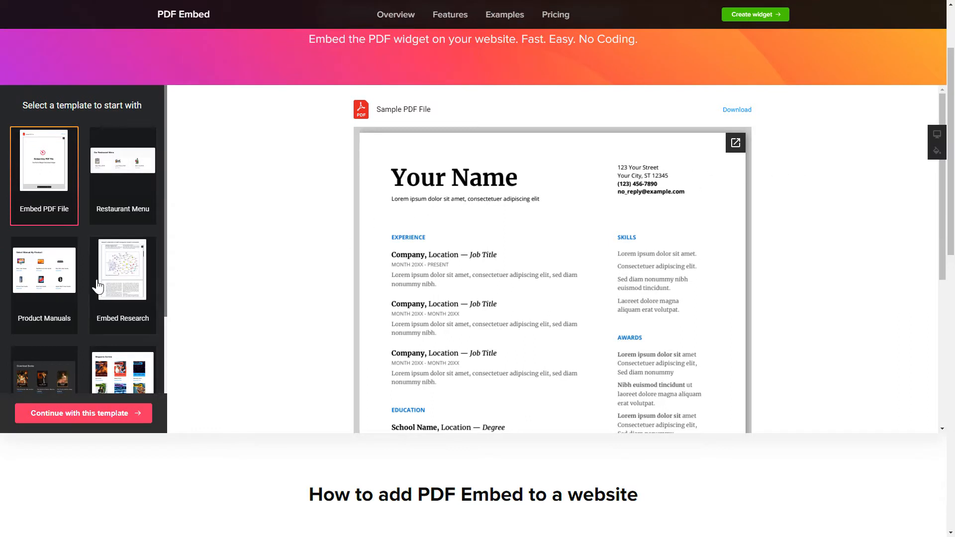
pyautogui.click(44, 268)
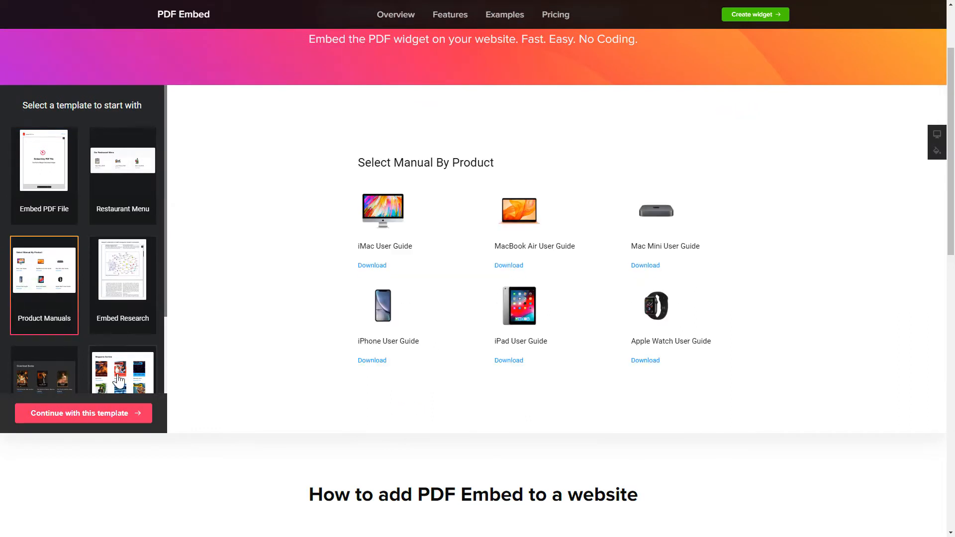
pyautogui.click(123, 371)
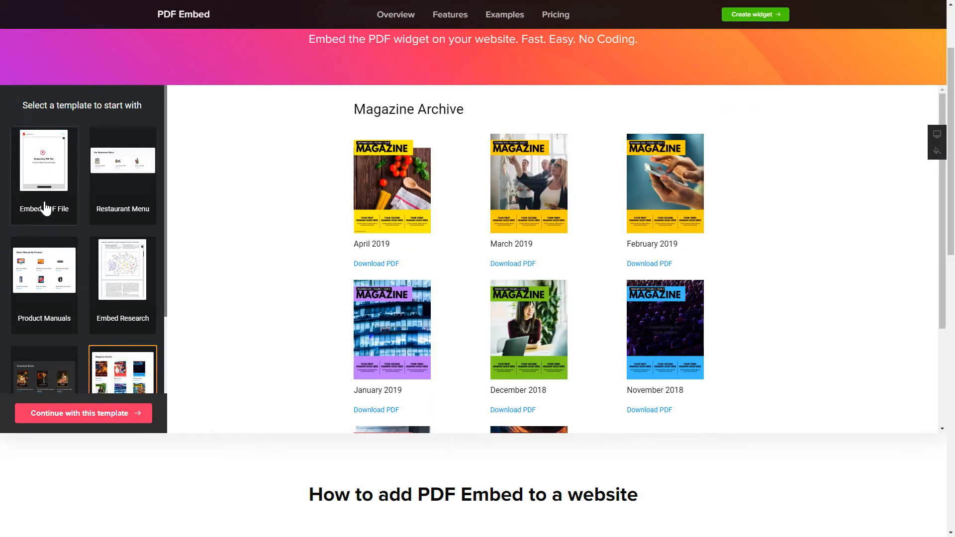
pyautogui.click(44, 176)
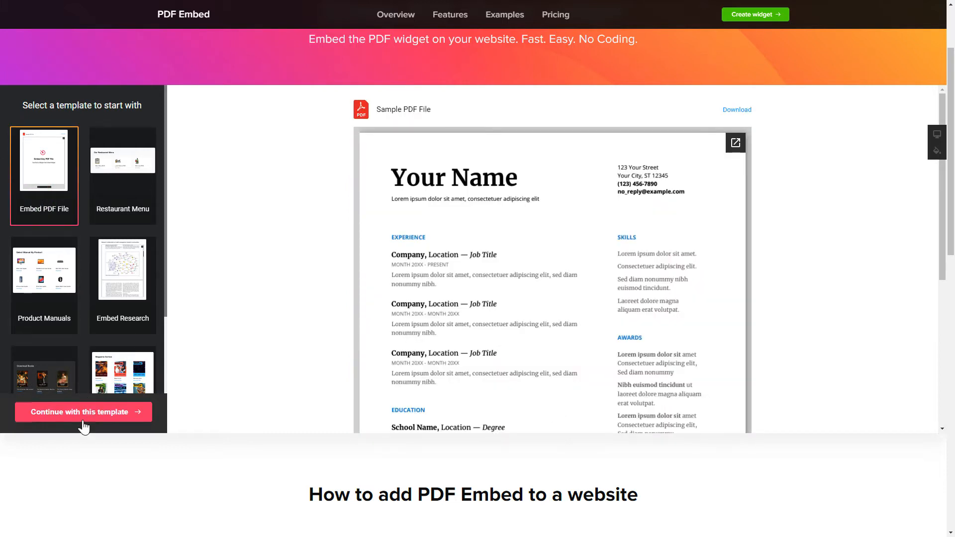
# - Start editing the Embed PDF File template, keeping Sample PDF File without uploading
pyautogui.click(84, 412)
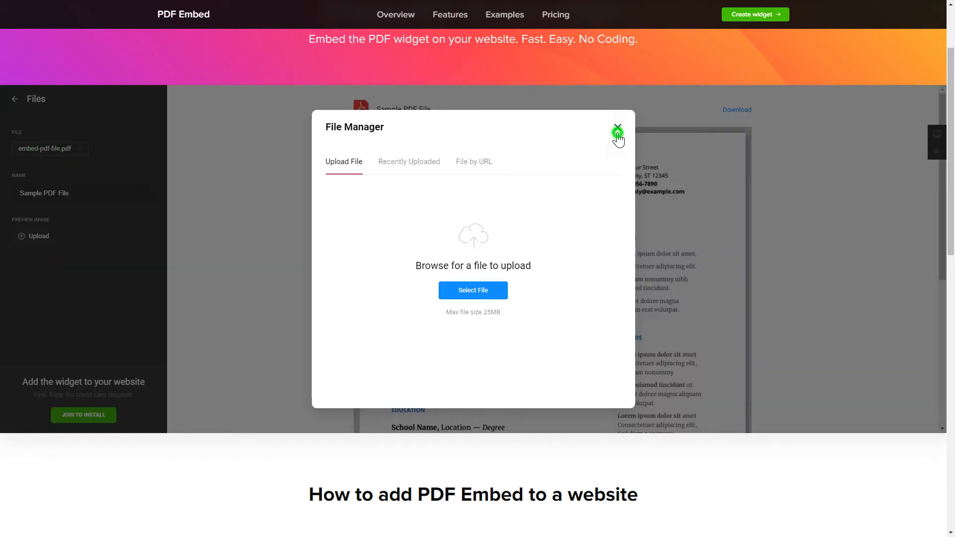
pyautogui.click(617, 131)
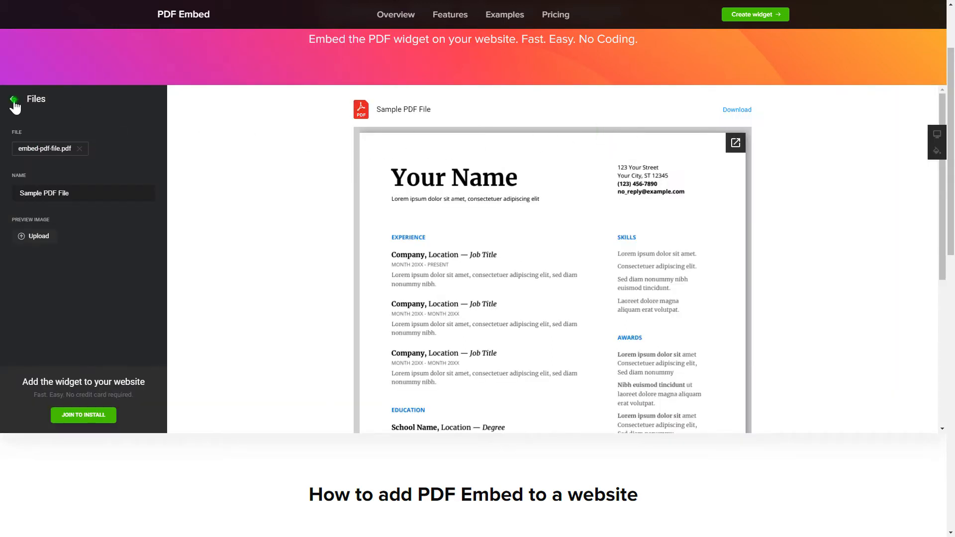
pyautogui.click(15, 100)
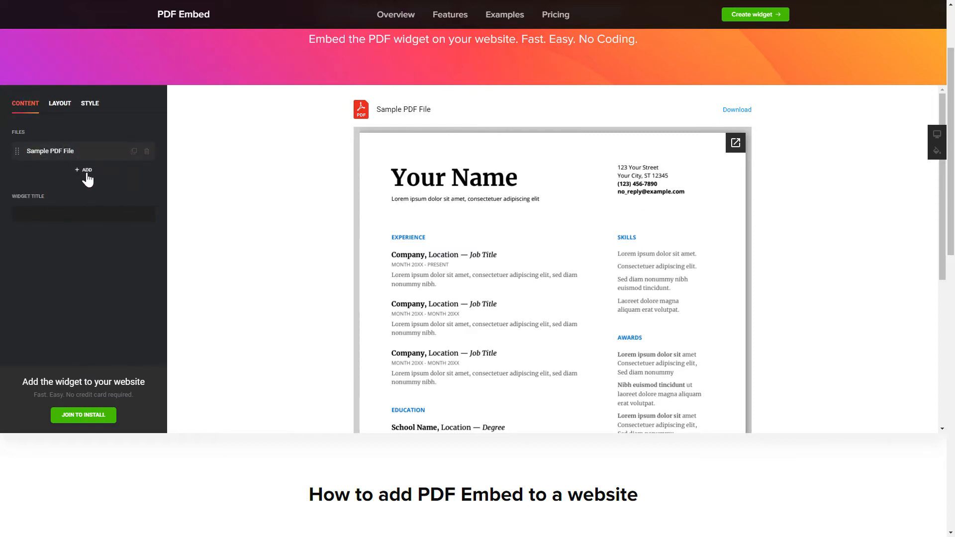
# - Review the widget's Layout and Style settings, ending back on Content
pyautogui.click(59, 102)
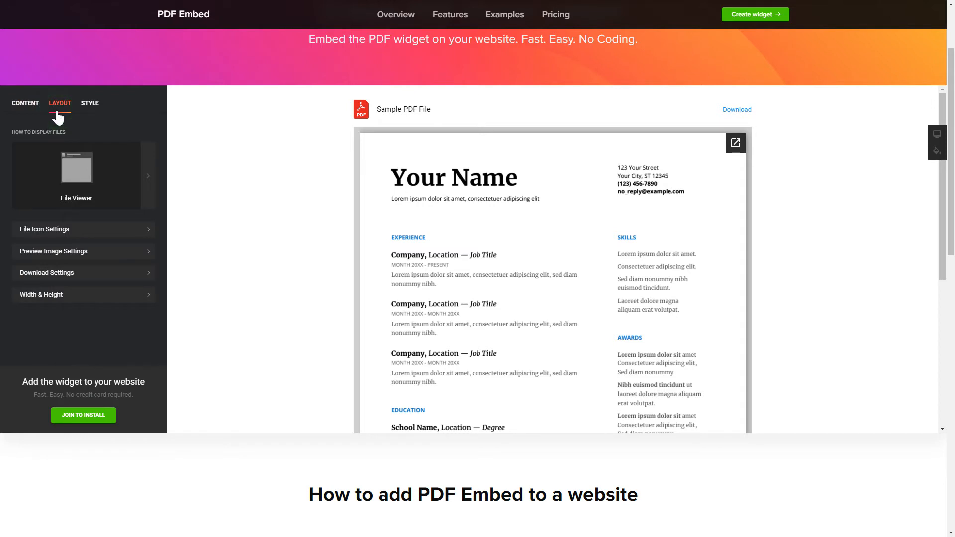
pyautogui.click(89, 103)
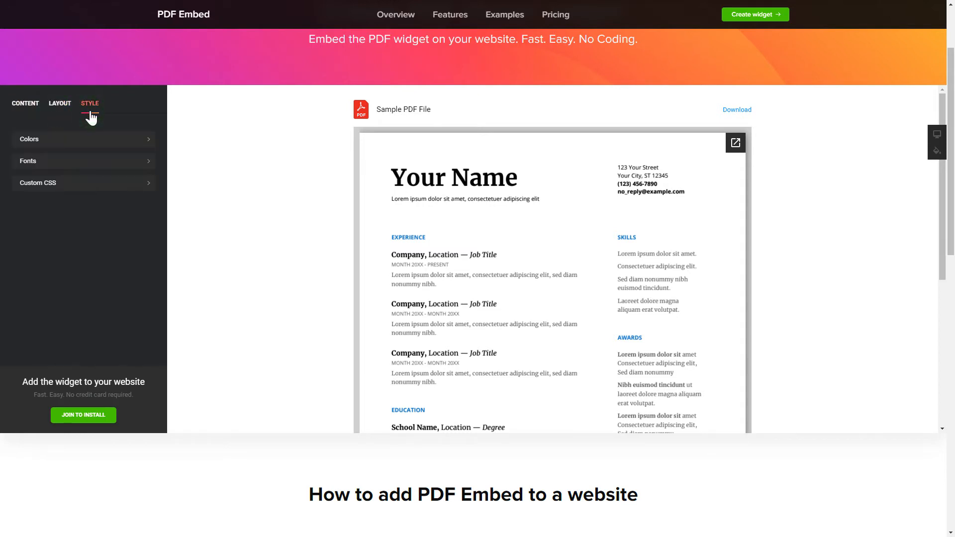
pyautogui.click(26, 102)
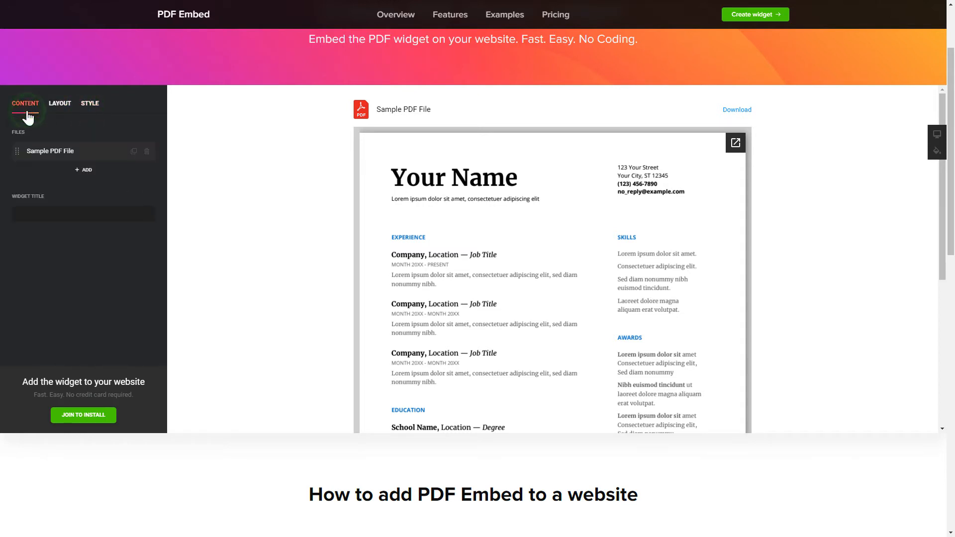
pyautogui.click(84, 415)
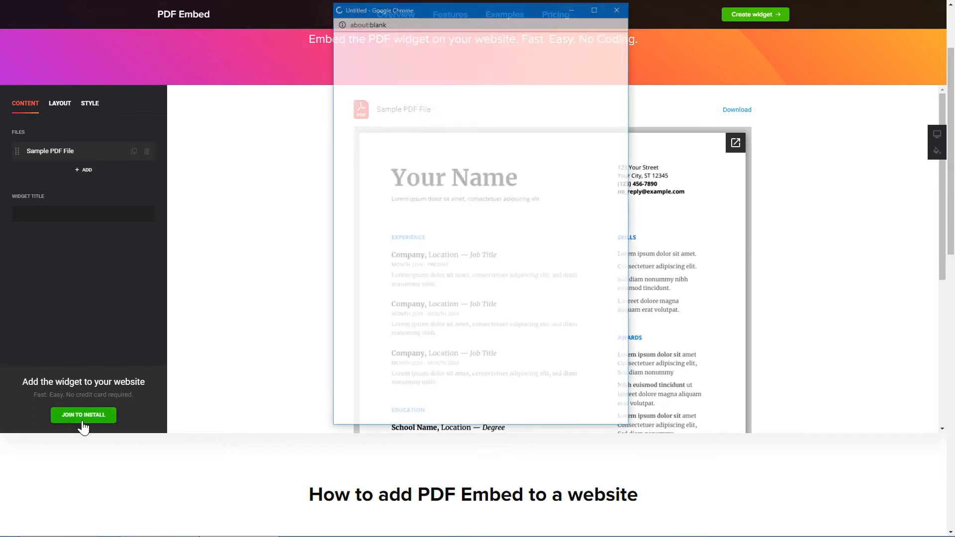
pyautogui.click(83, 415)
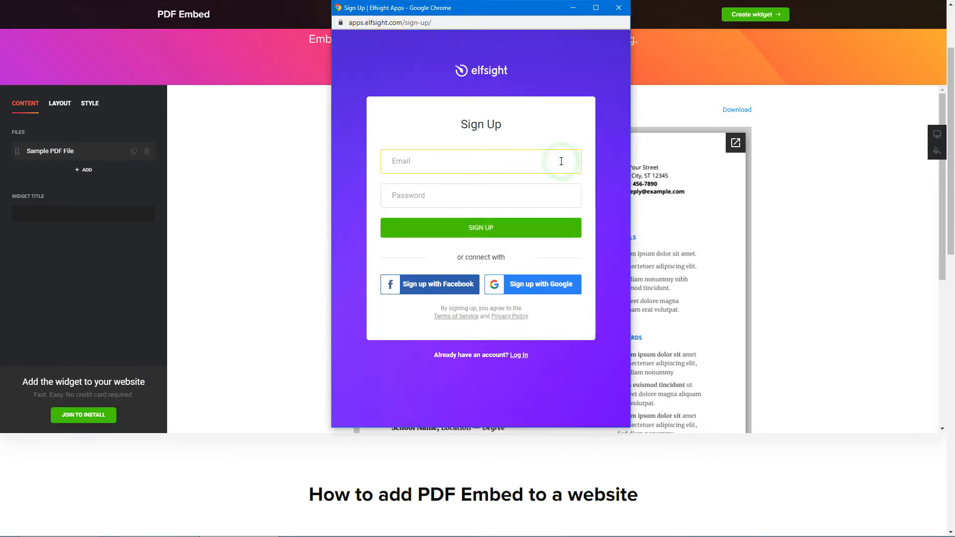
pyautogui.write('example@elfsight.com')
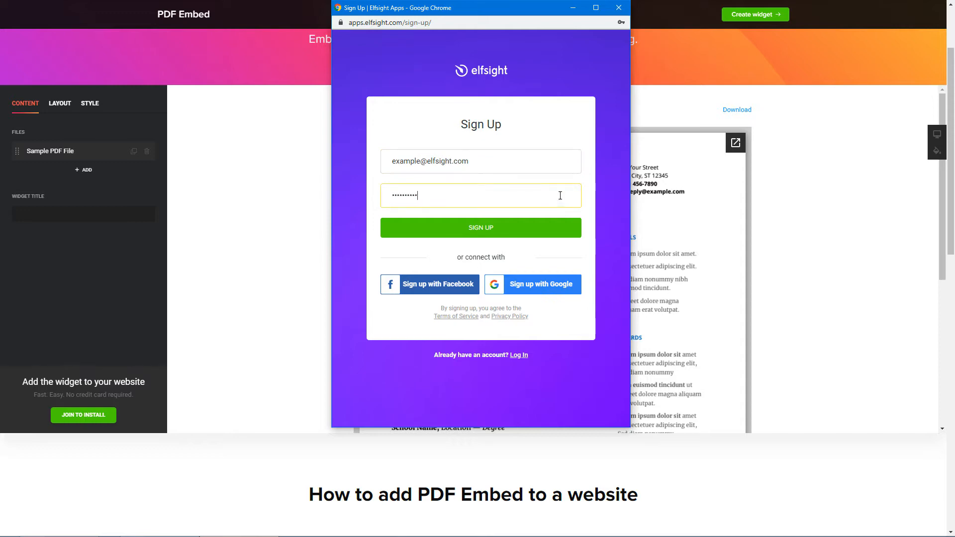
pyautogui.click(480, 227)
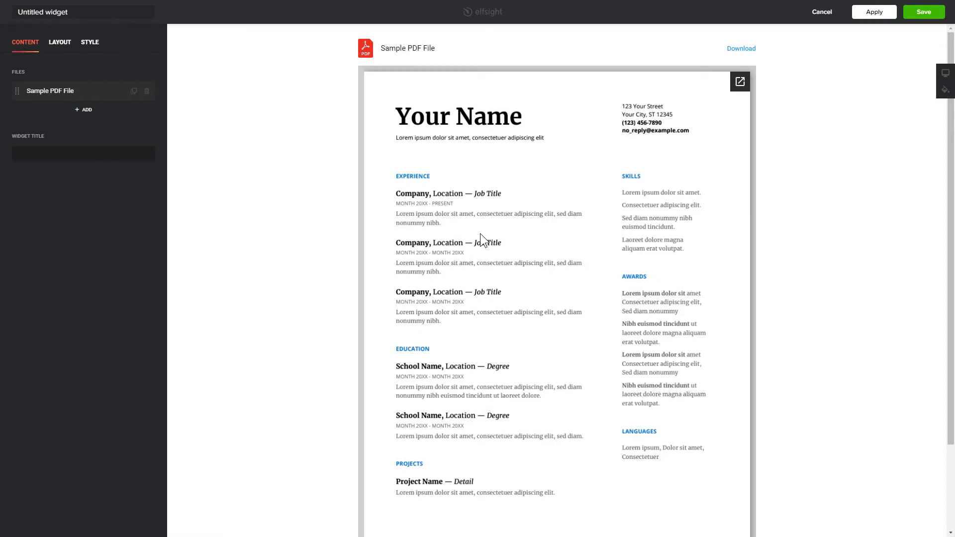
# - Save the PDF widget showing the Sample PDF File resume
pyautogui.click(923, 12)
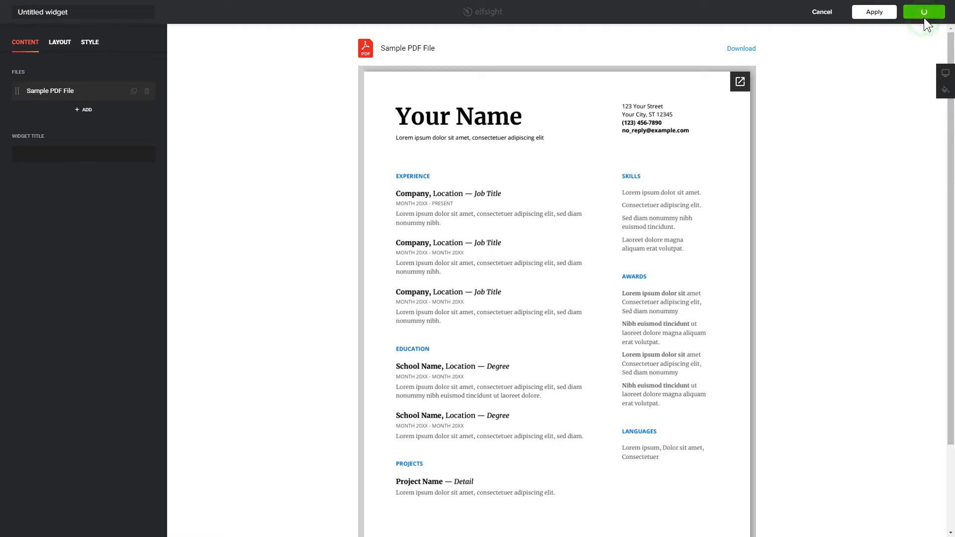
pyautogui.click(923, 12)
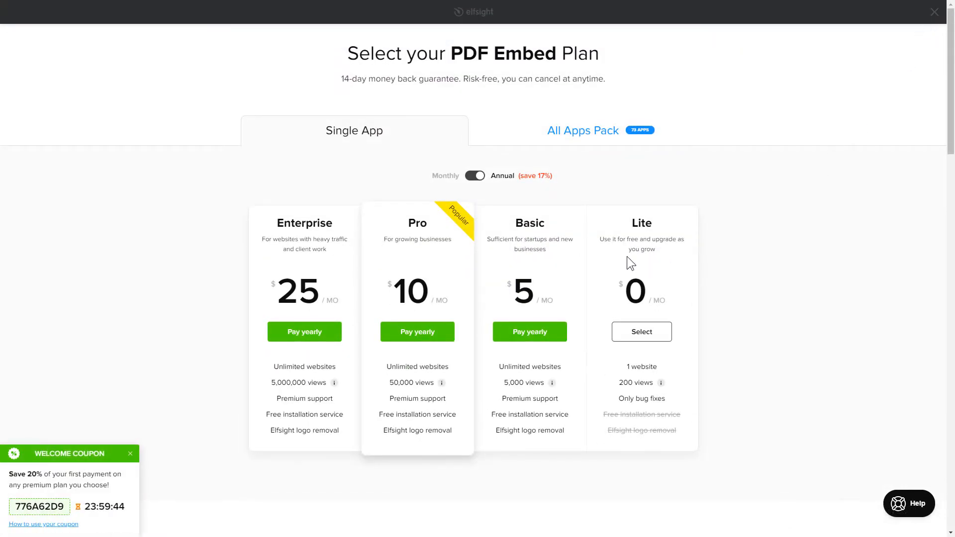
pyautogui.moveTo(215, 295)
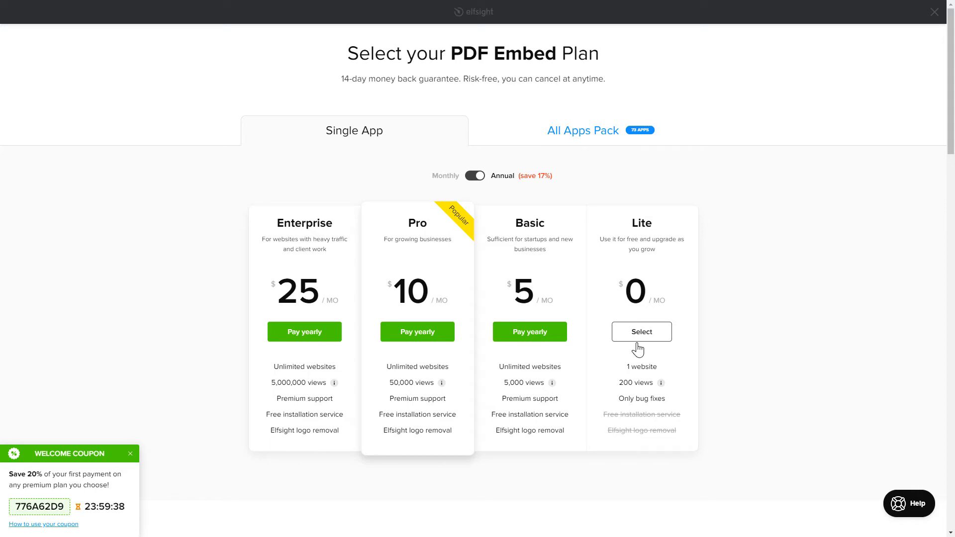
# - Choose the free Lite plan and copy the widget's installation code from Add to website
pyautogui.click(640, 332)
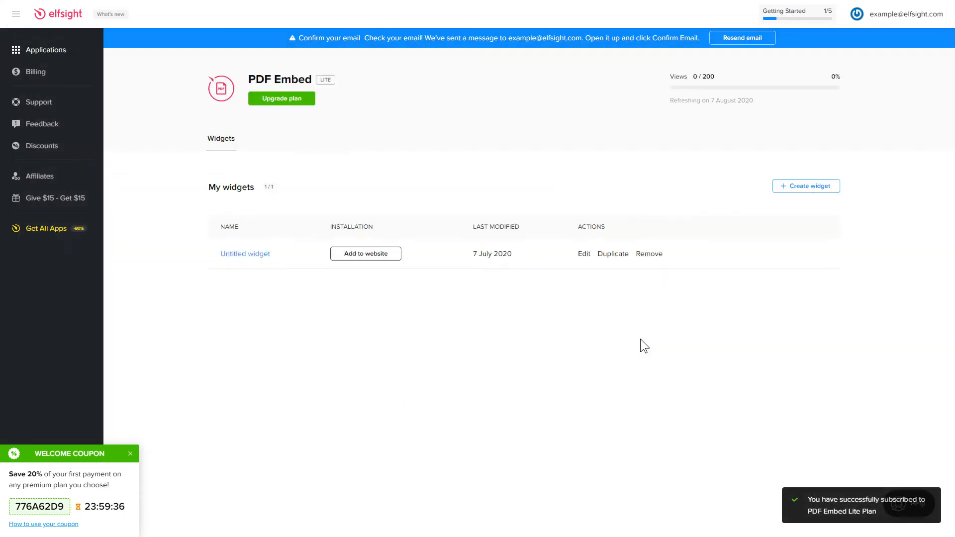
pyautogui.click(365, 253)
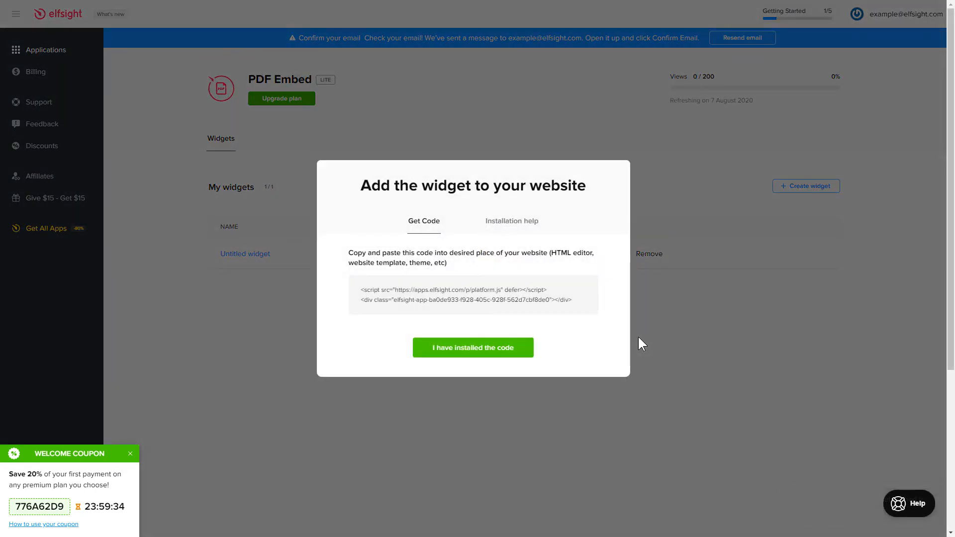
pyautogui.click(472, 294)
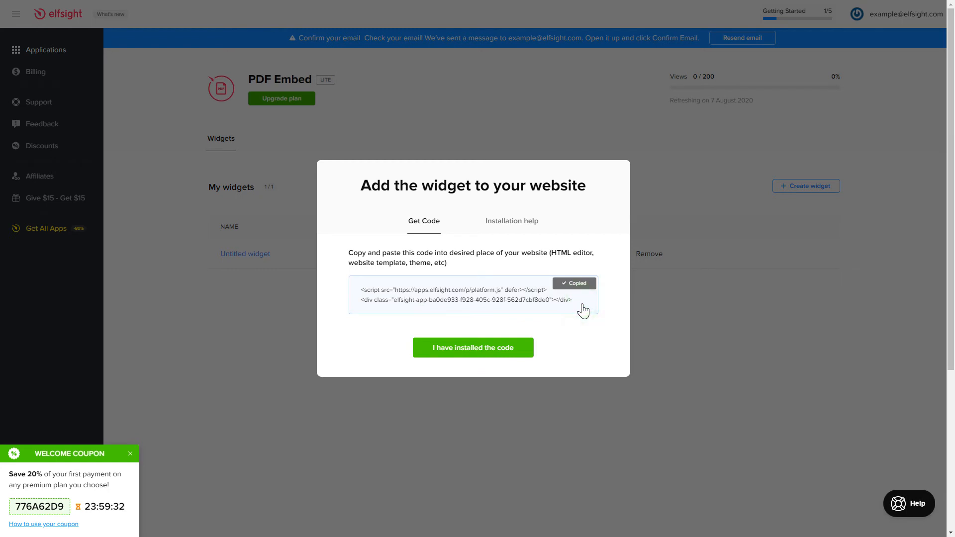
# - Log into Squarespace and open the Your Site Title website at the Mission section
pyautogui.click(473, 348)
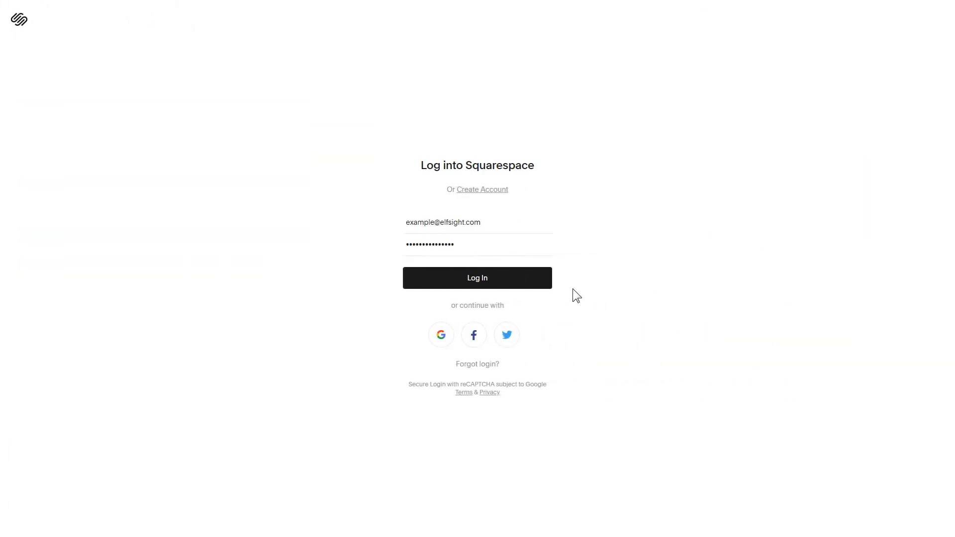
pyautogui.click(477, 278)
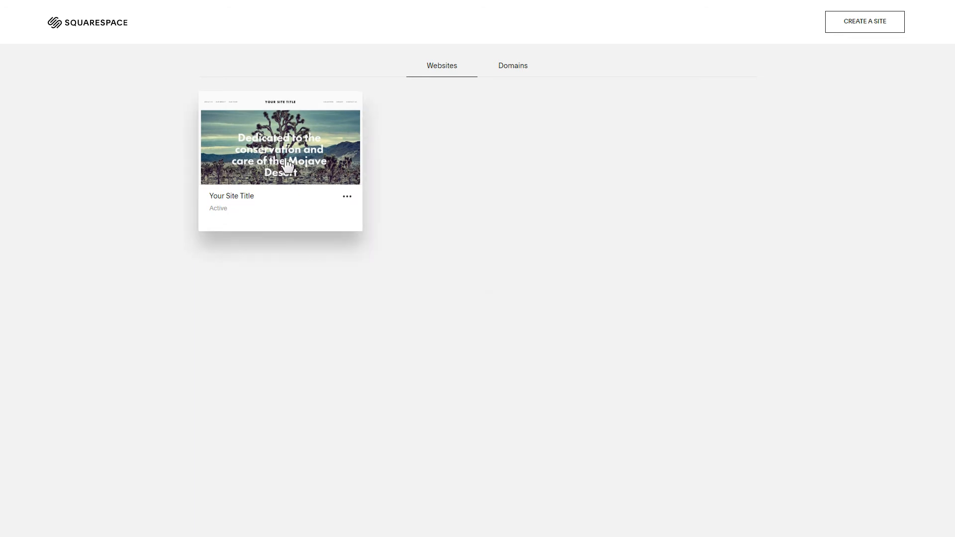
pyautogui.click(279, 146)
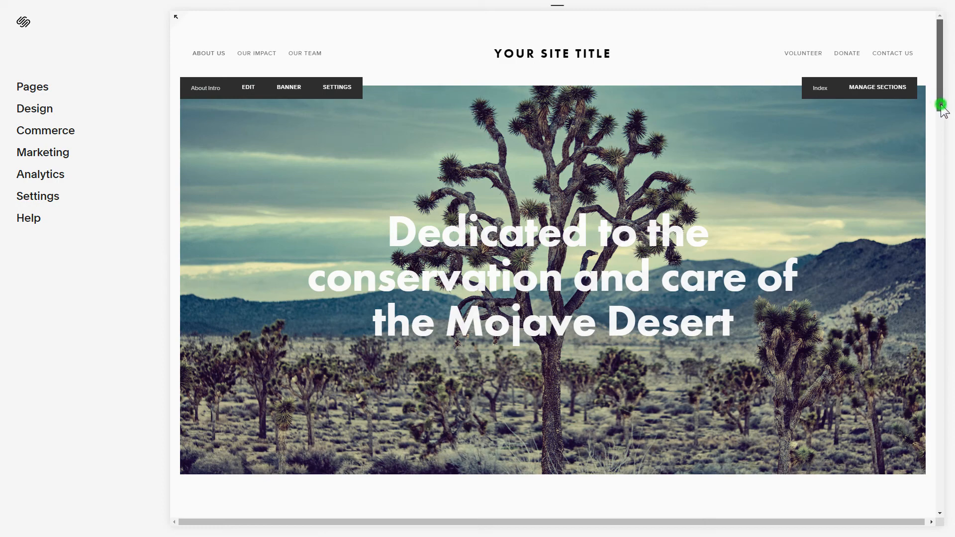
pyautogui.scroll(-3)
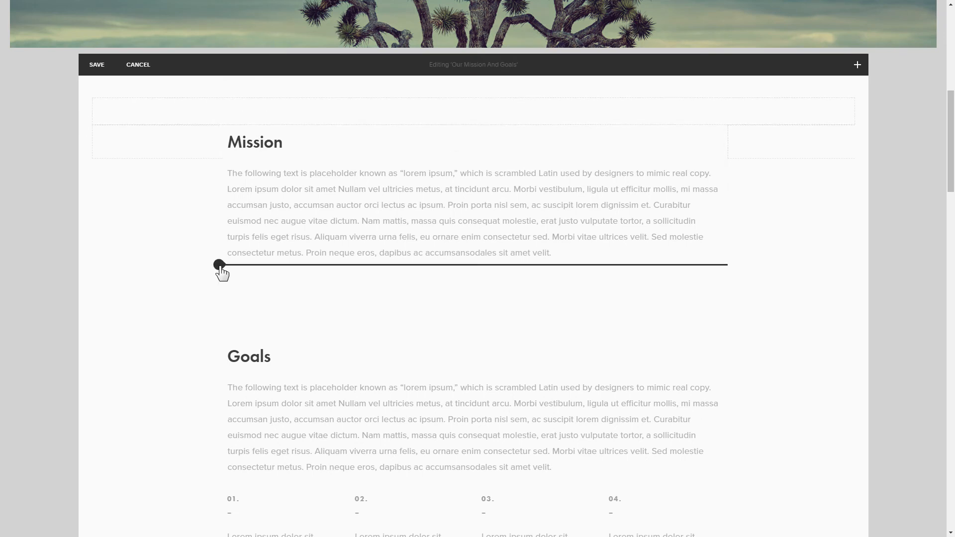
# - Add a Code block below the Mission text holding the pasted Elfsight embed script
pyautogui.click(219, 265)
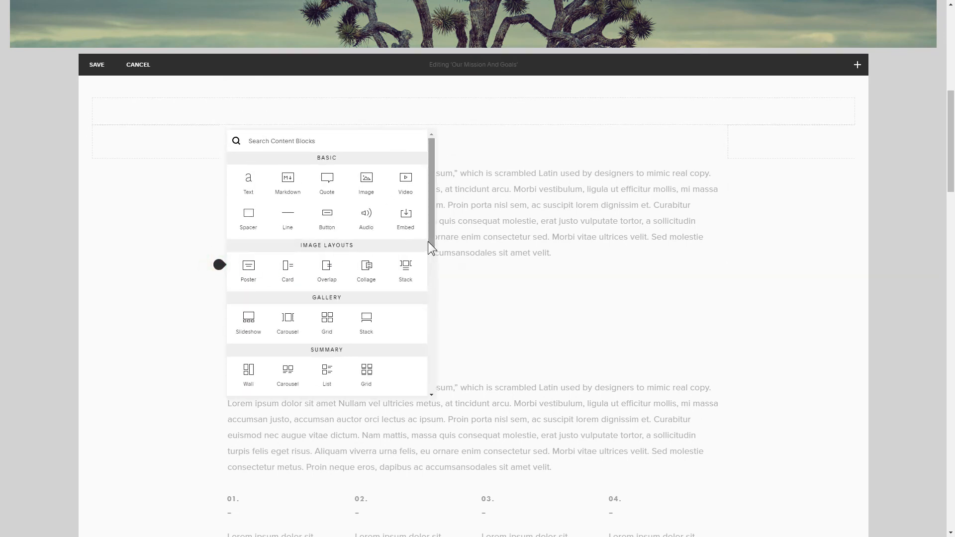
pyautogui.scroll(-3)
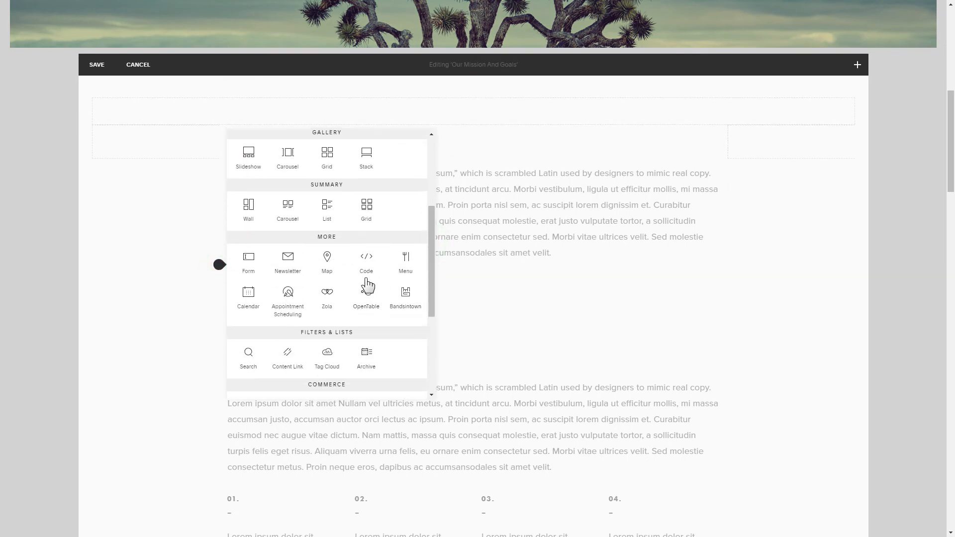
pyautogui.click(365, 256)
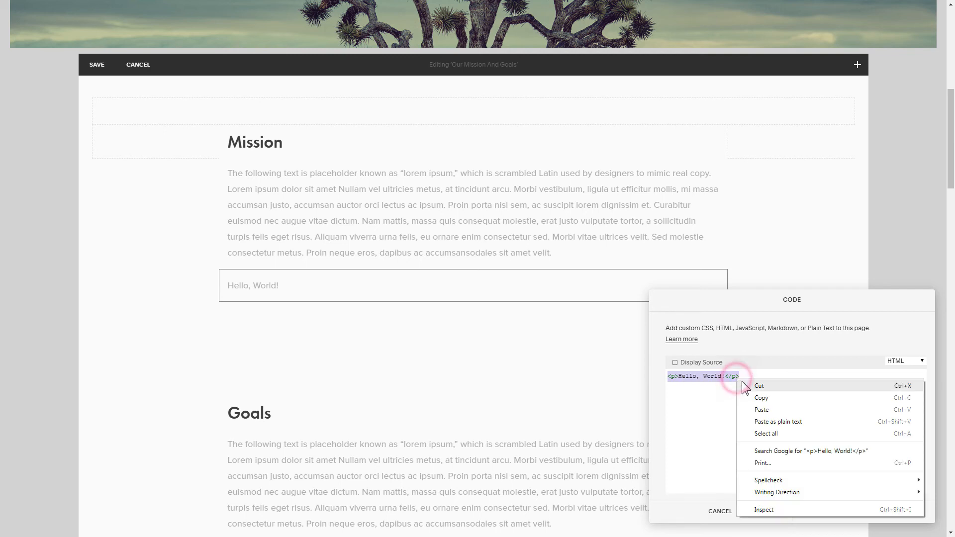
pyautogui.click(761, 409)
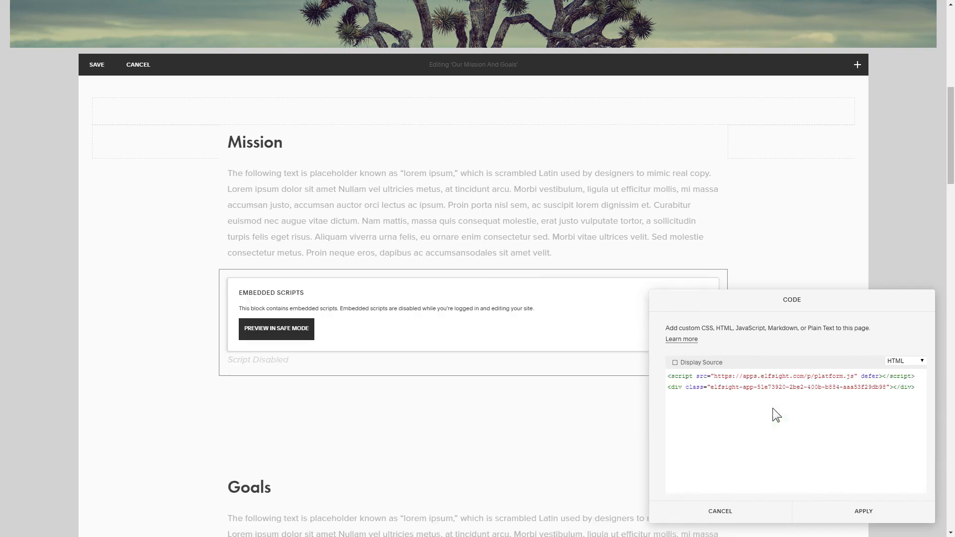
pyautogui.click(720, 512)
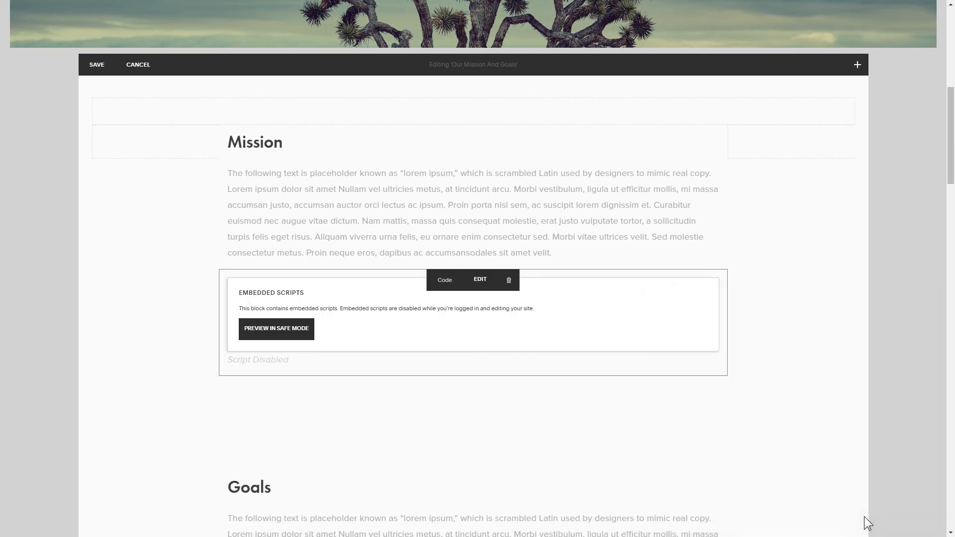
pyautogui.moveTo(360, 285)
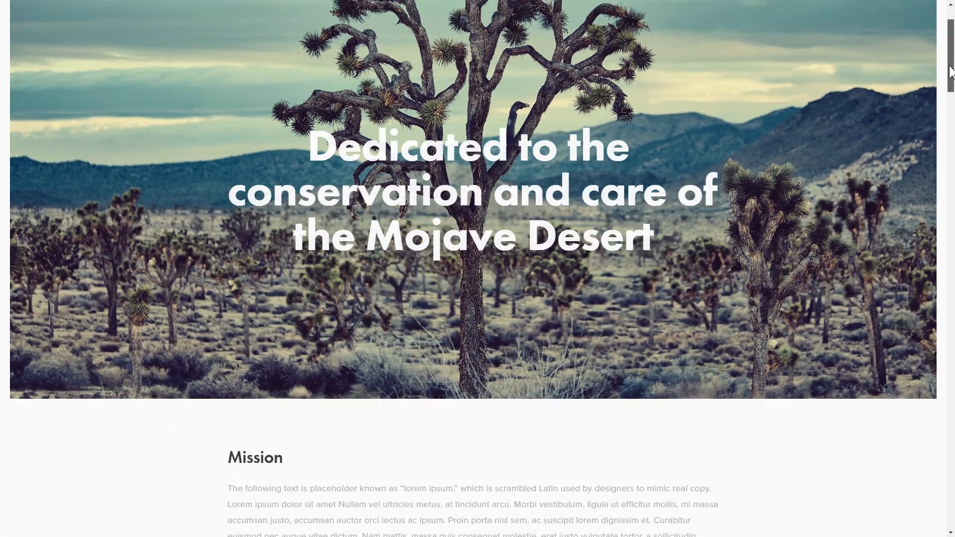
# - Check the live Mission section's embedded resume PDF viewer, zooming in
pyautogui.scroll(-3)
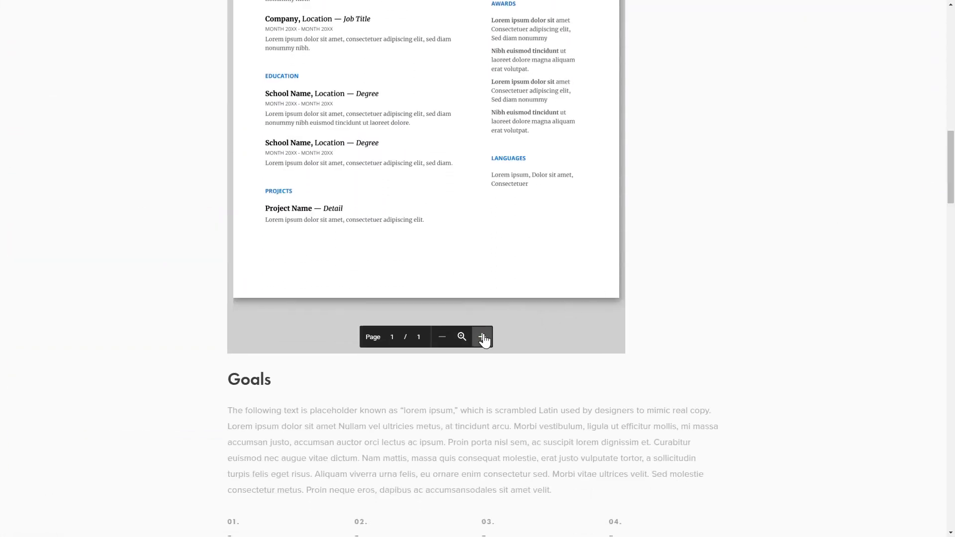
pyautogui.click(461, 338)
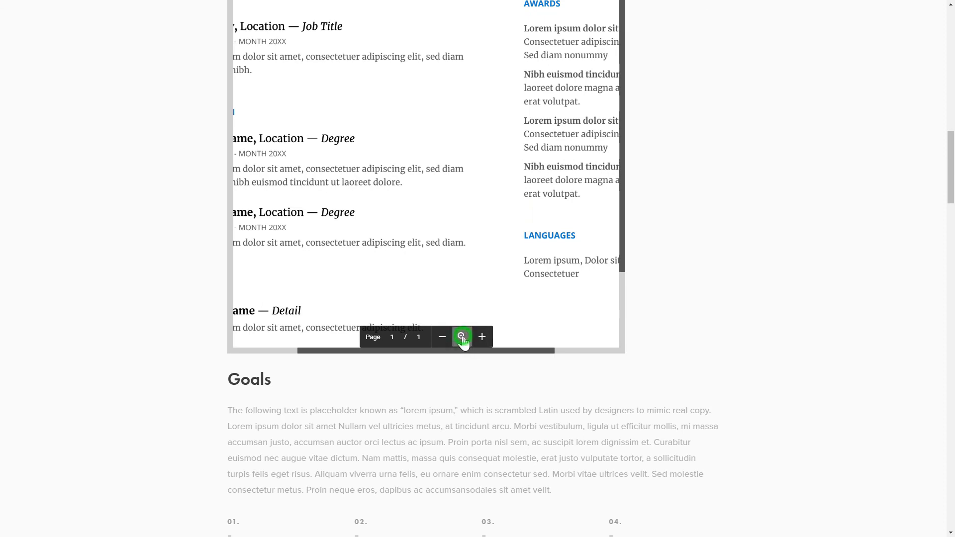
pyautogui.scroll(3)
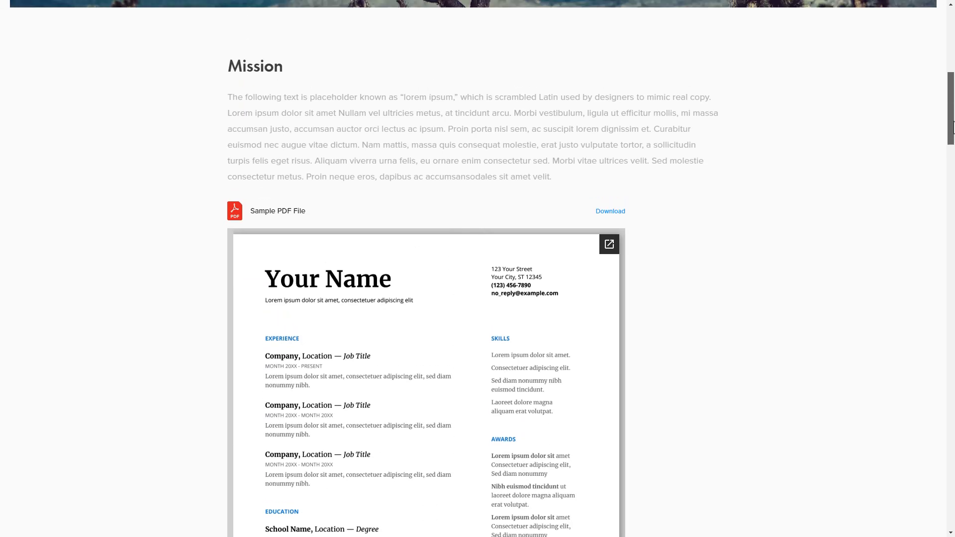